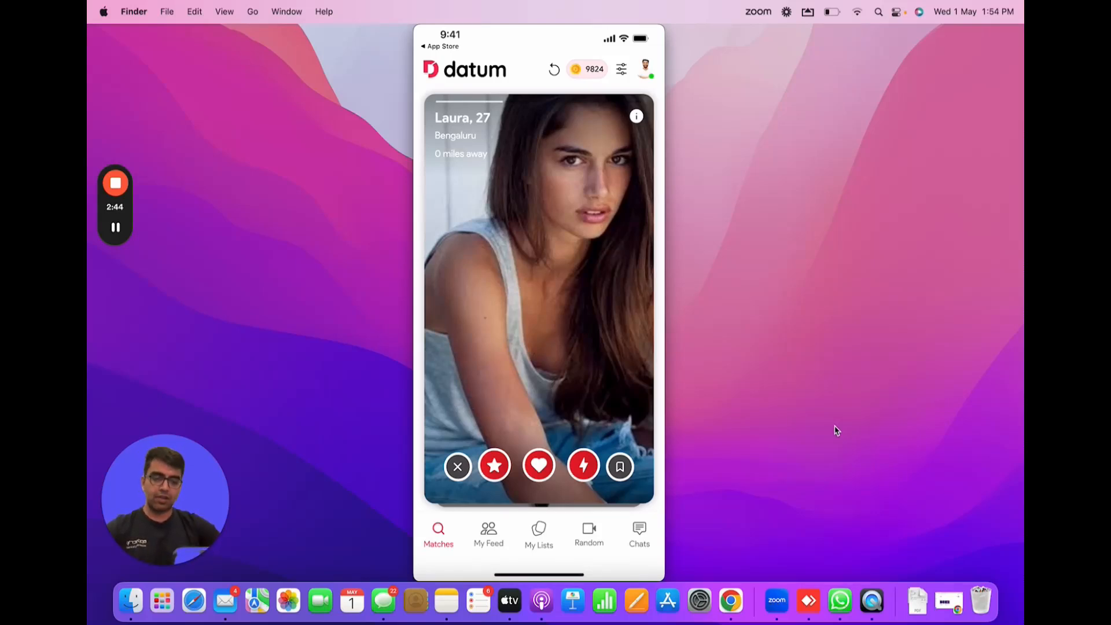
# Review the subscription plans from a premium action, then dismiss the offer to reach Marie, 36.
pyautogui.click(458, 465)
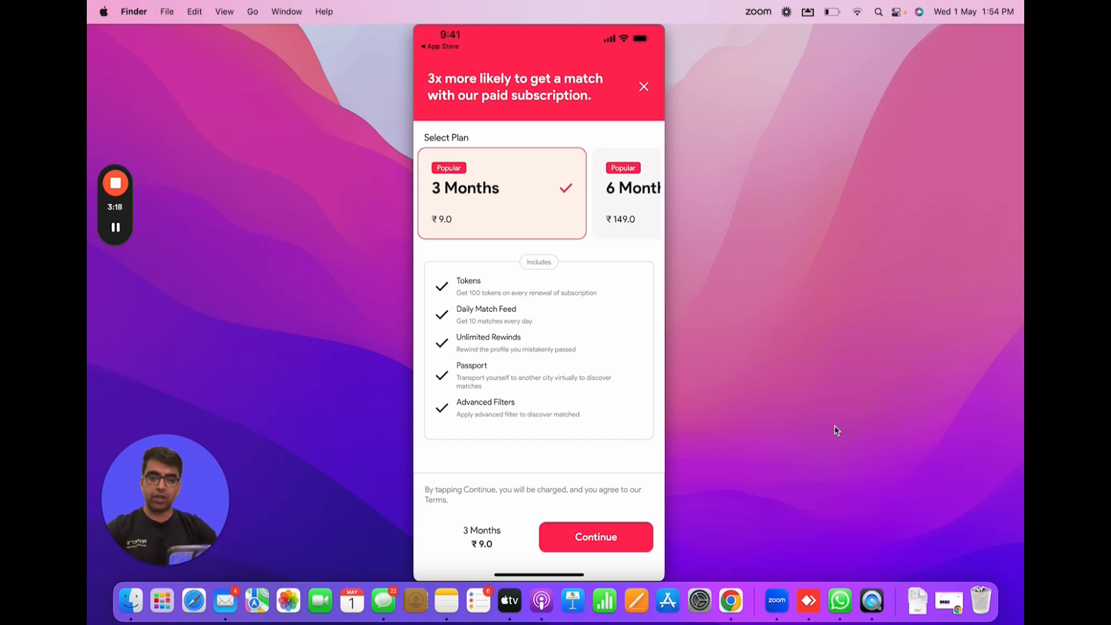
pyautogui.click(644, 86)
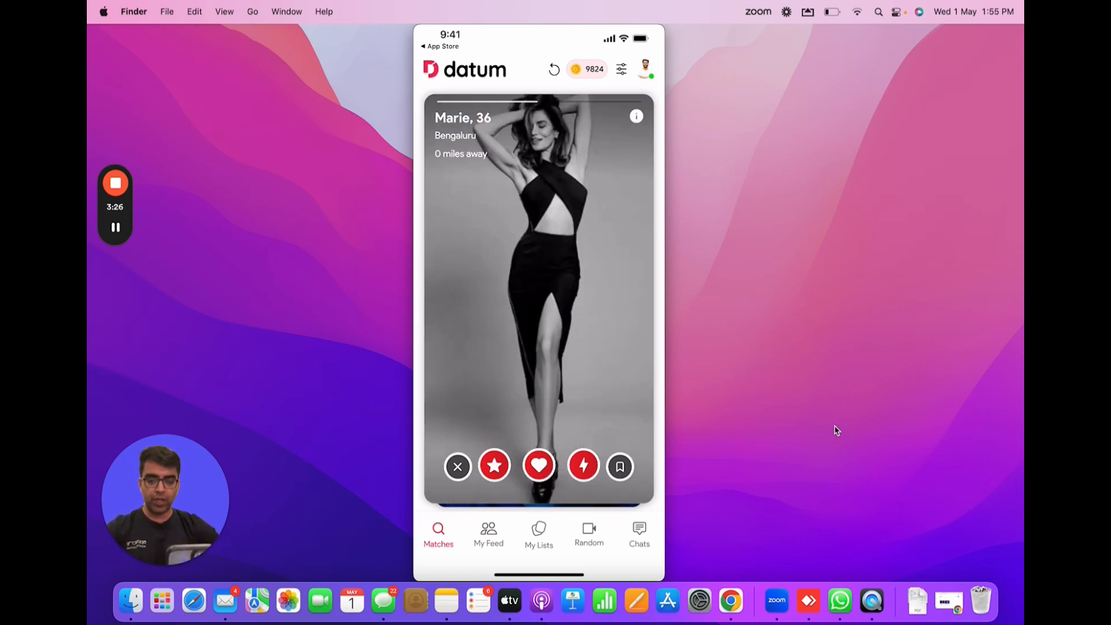
pyautogui.click(494, 465)
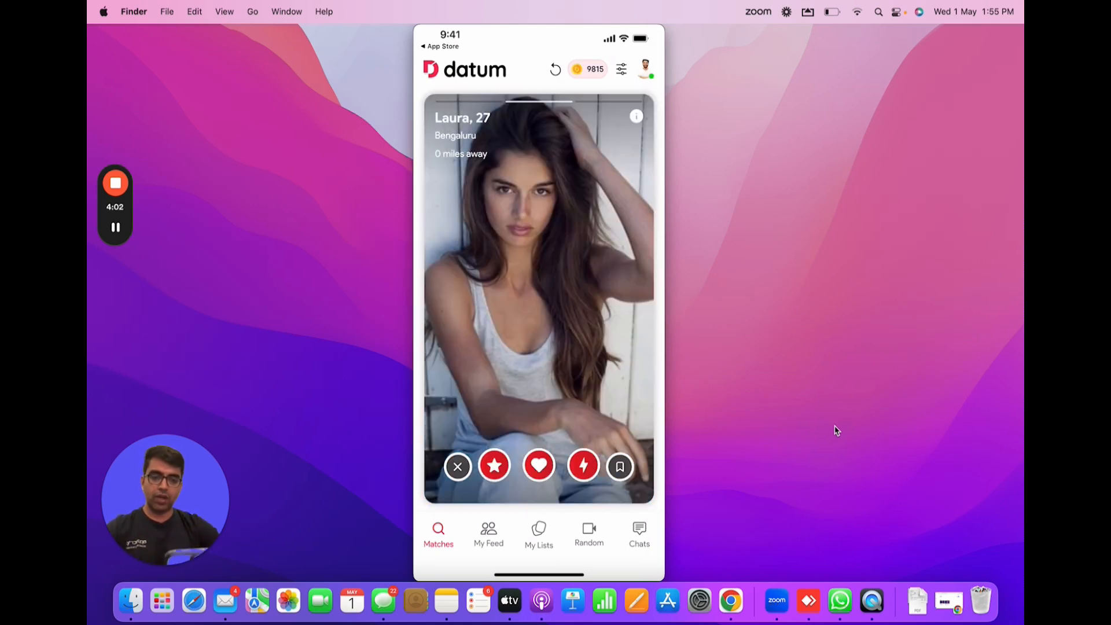
pyautogui.click(635, 115)
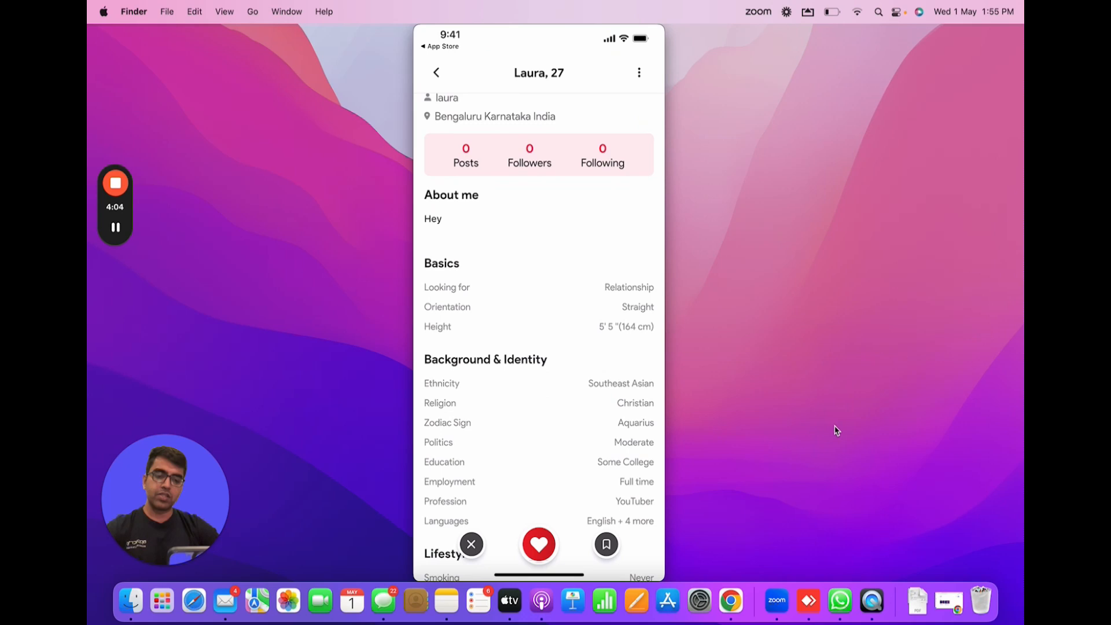
pyautogui.scroll(-3)
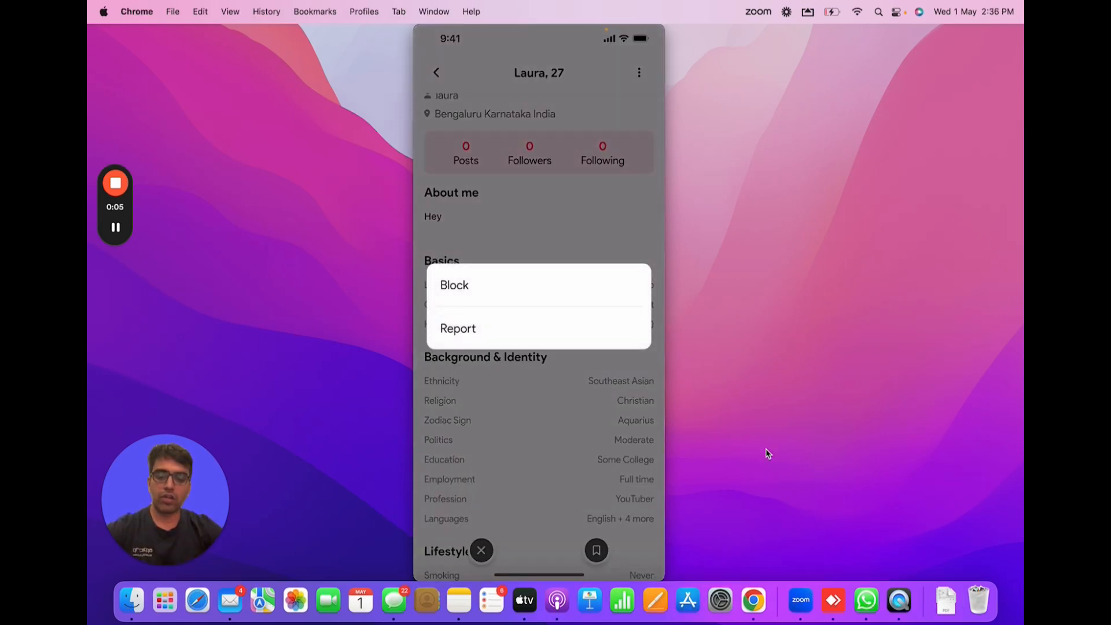
pyautogui.click(458, 329)
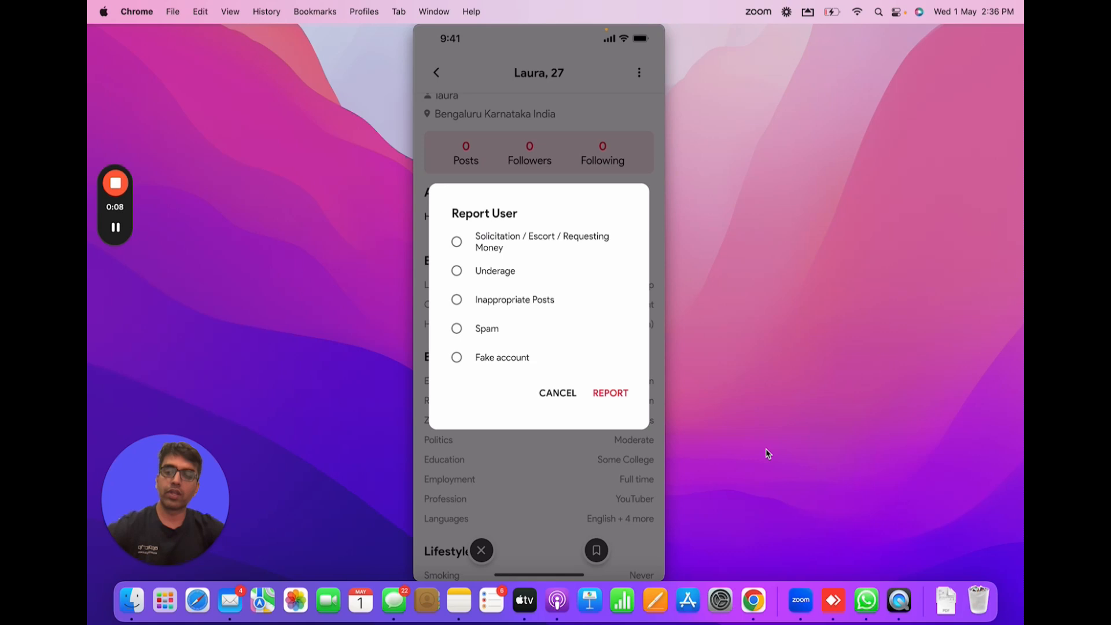
pyautogui.click(556, 393)
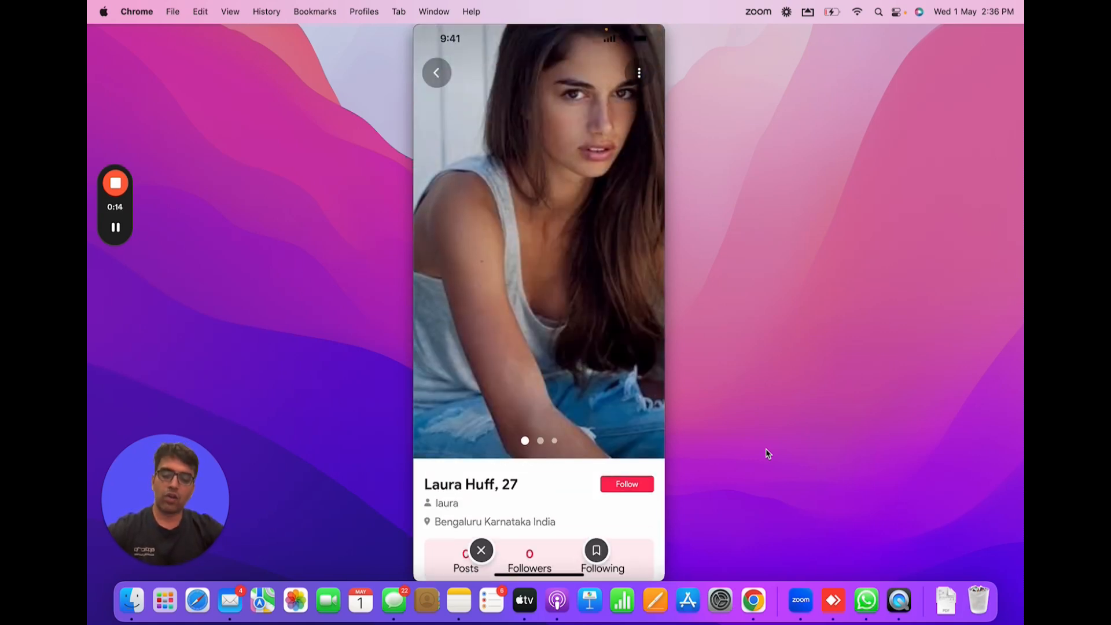
pyautogui.scroll(-3)
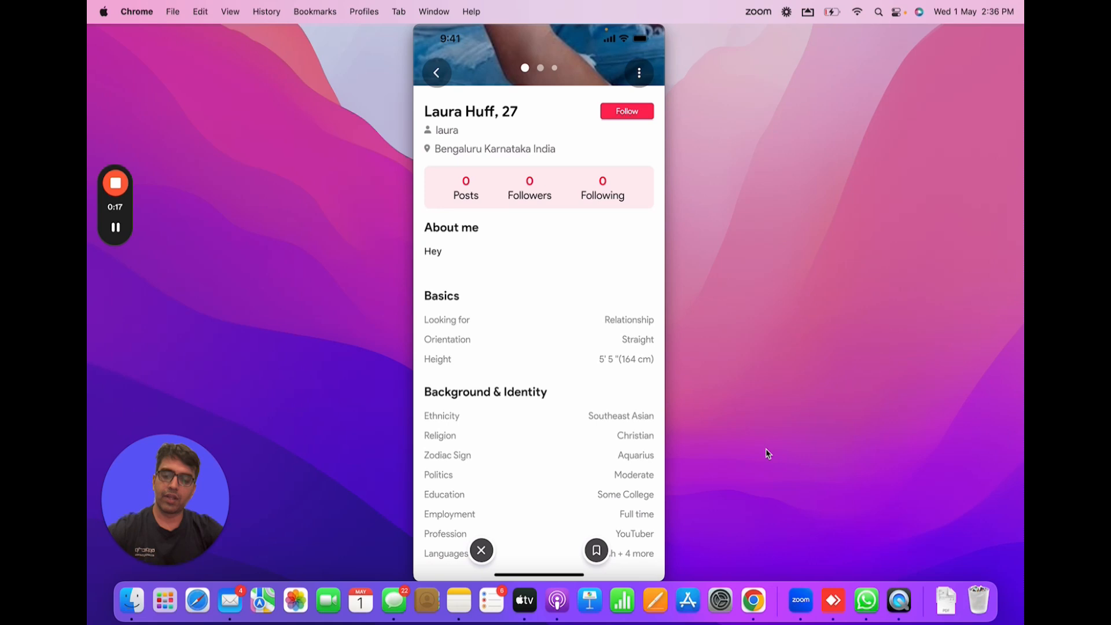
pyautogui.click(626, 111)
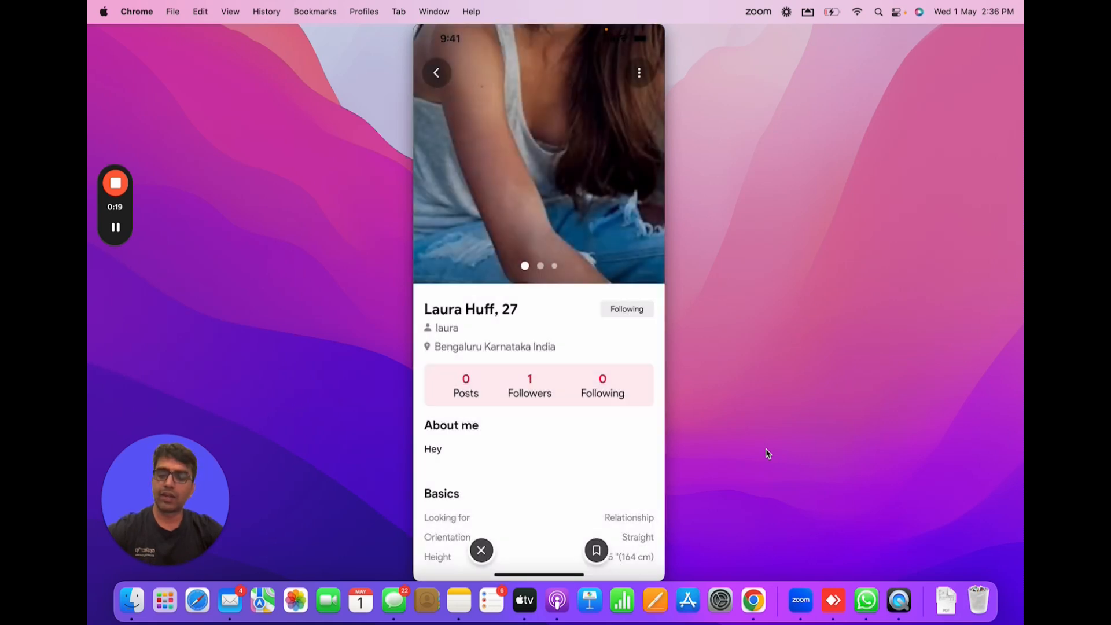